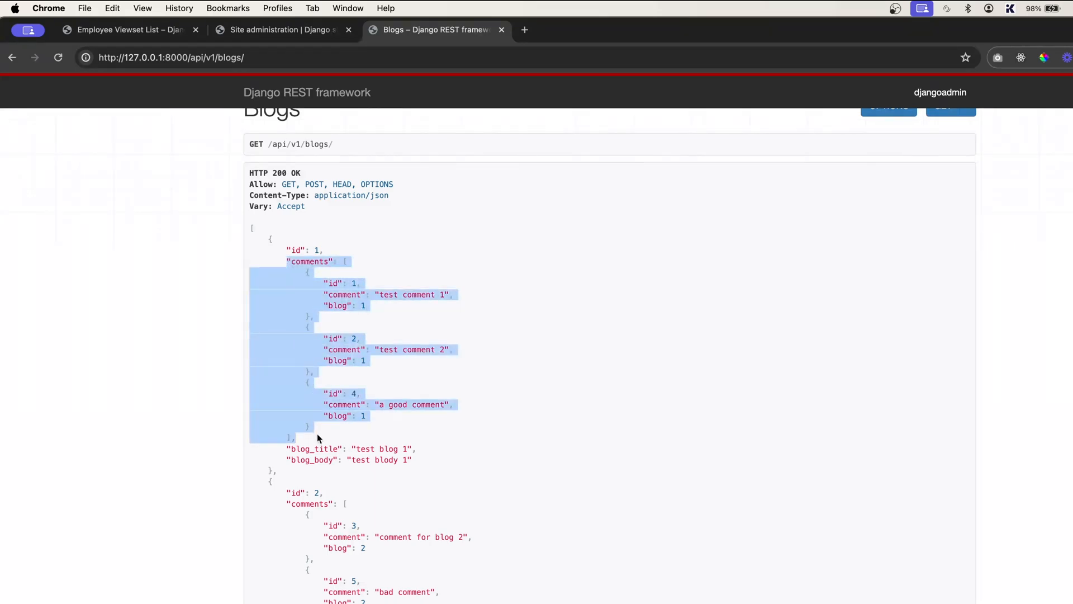
- Highlight the first blog's comments key, first comment and id field in the API response
{"action": "left_click", "coordinate": [285, 356]}
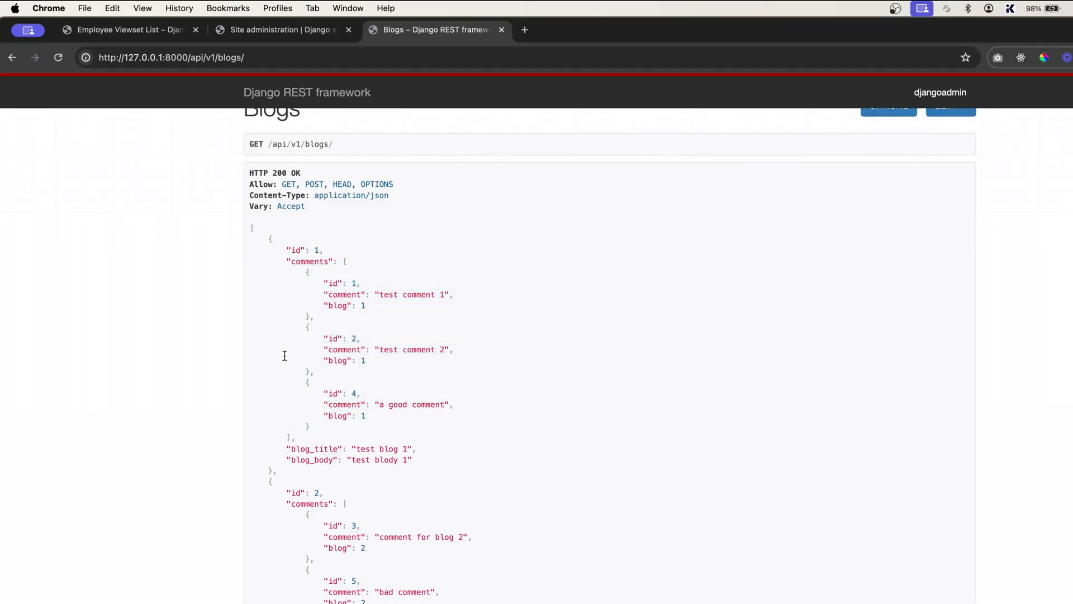
{"action": "double_click", "coordinate": [298, 250]}
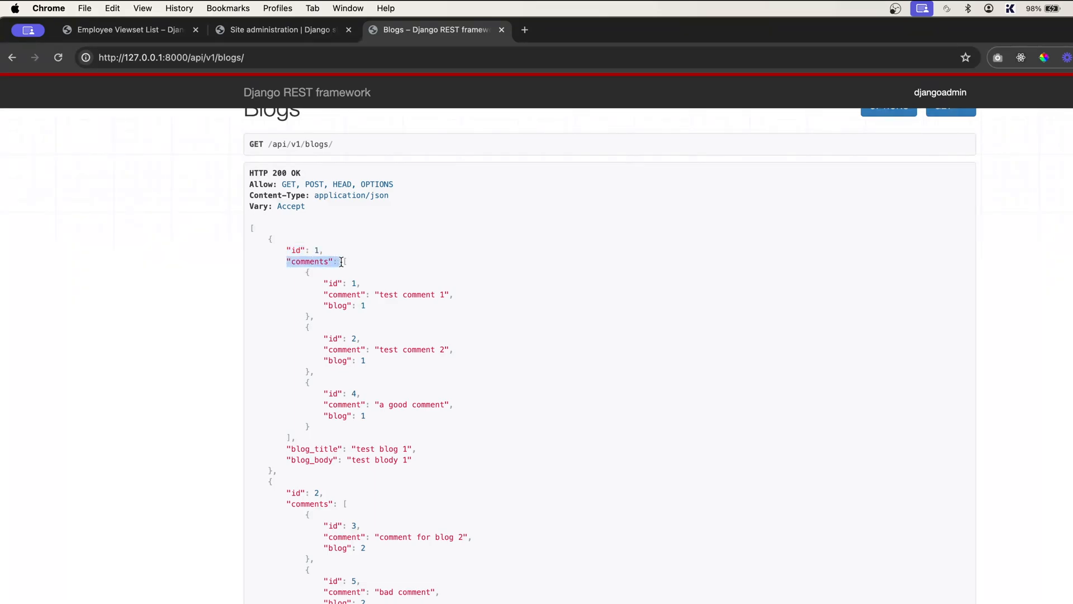
{"action": "left_click_drag", "start_coordinate": [342, 262], "coordinate": [333, 308]}
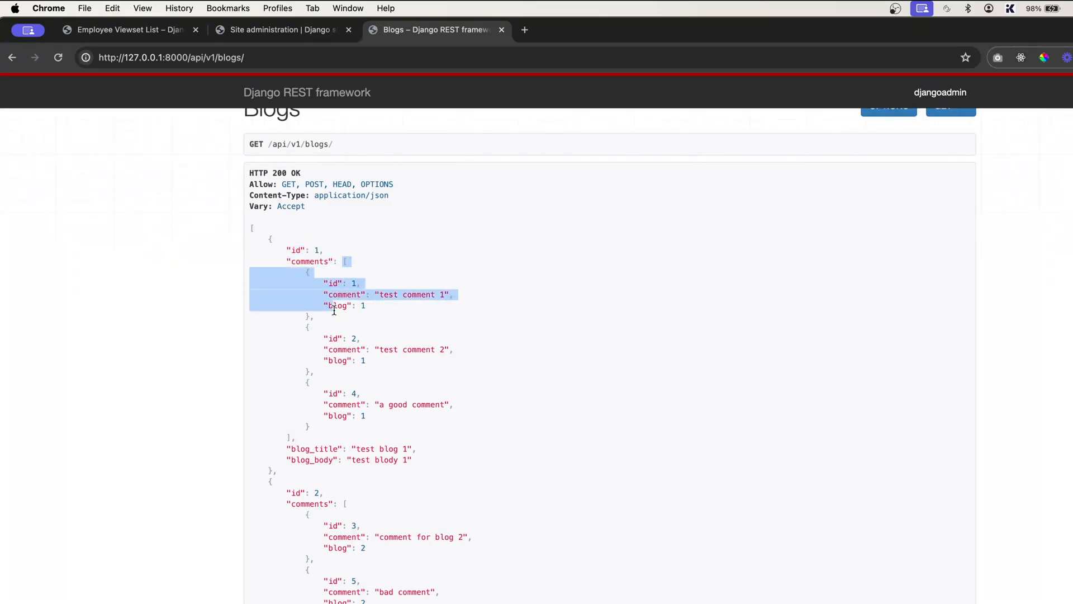
{"action": "left_click_drag", "start_coordinate": [332, 310], "coordinate": [345, 414]}
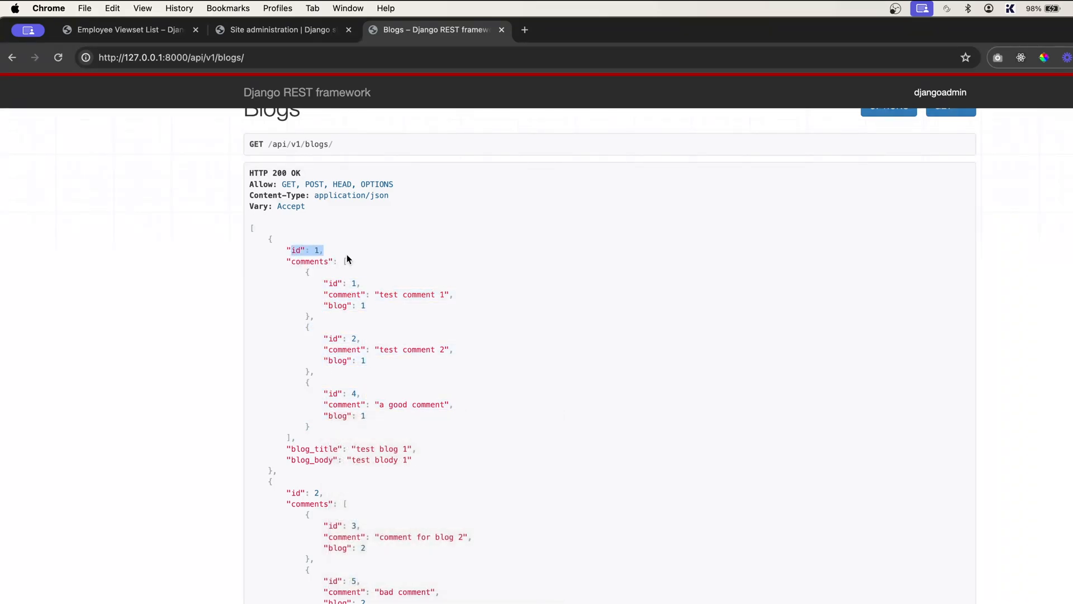
- Open Online JSON Viewer and place the cursor in its Text editor for pasting
{"action": "scroll", "scroll_direction": "down", "scroll_amount": 3}
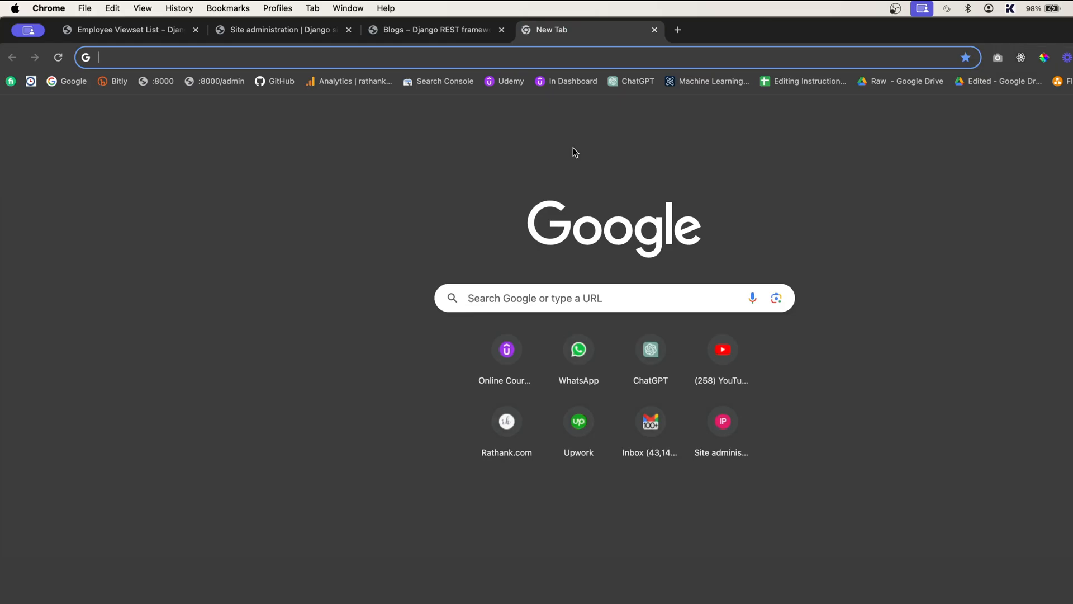
{"action": "type", "text": "jsonviewer.stack.hu"}
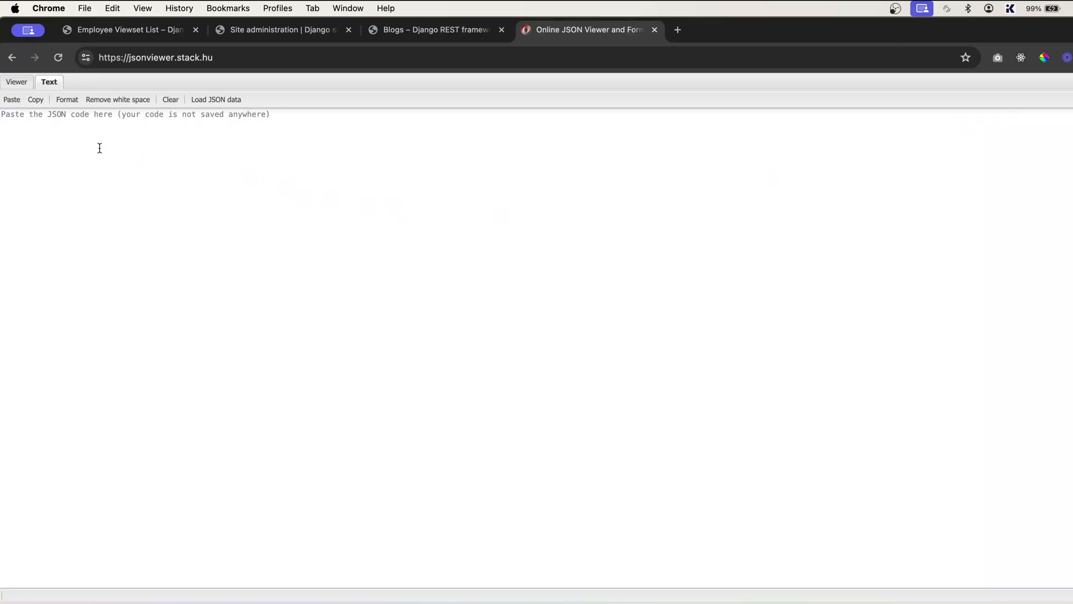
{"action": "left_click", "coordinate": [99, 148]}
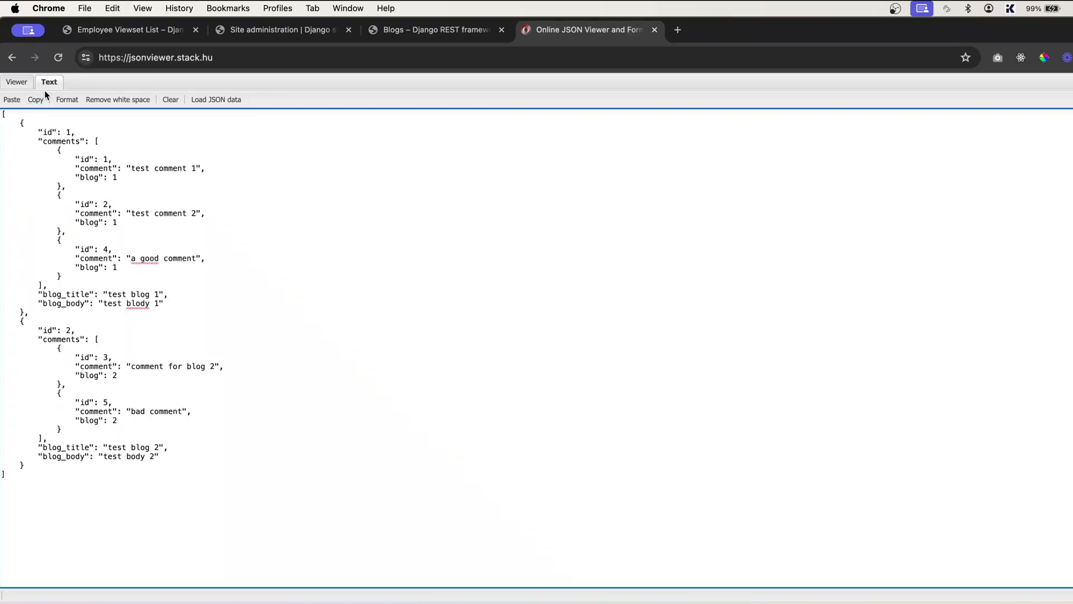
{"action": "mouse_move", "coordinate": [17, 86]}
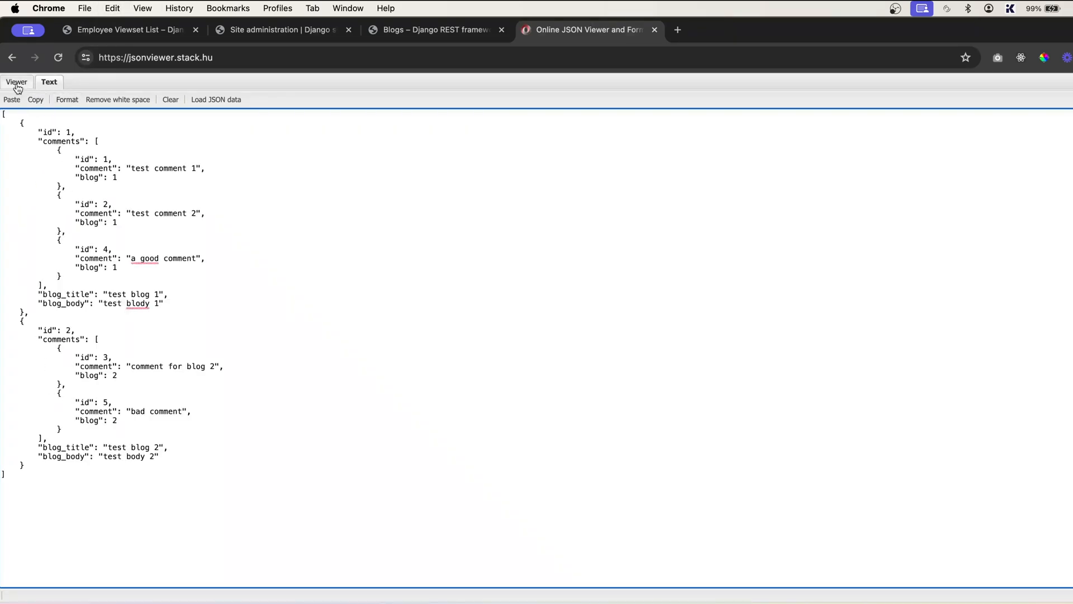
- Show the JSON as a tree and toggle blog nodes 0 and 1 open and closed
{"action": "left_click", "coordinate": [16, 82]}
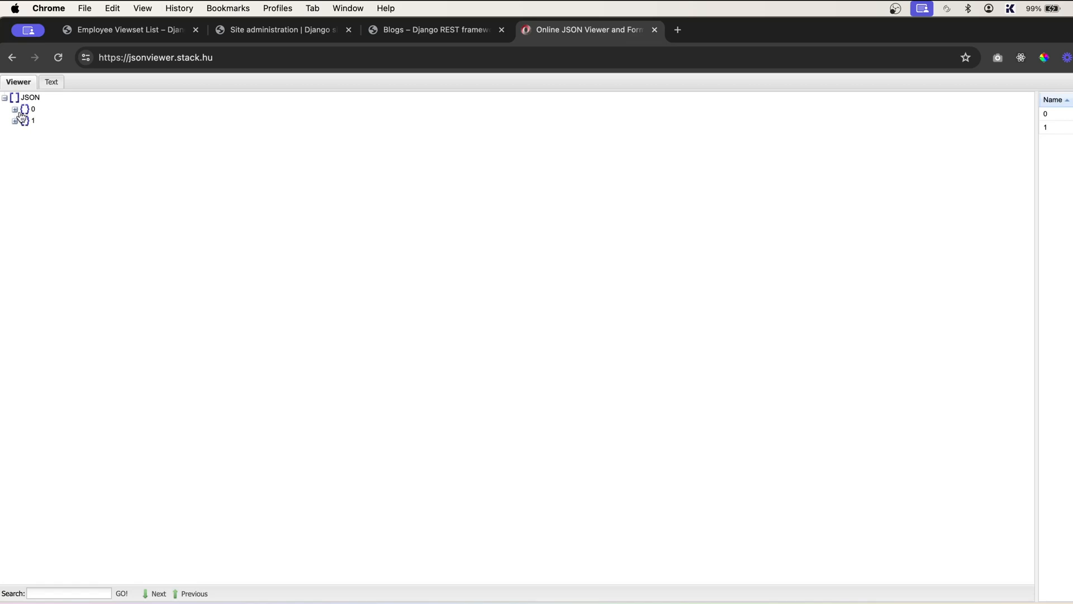
{"action": "left_click", "coordinate": [16, 109]}
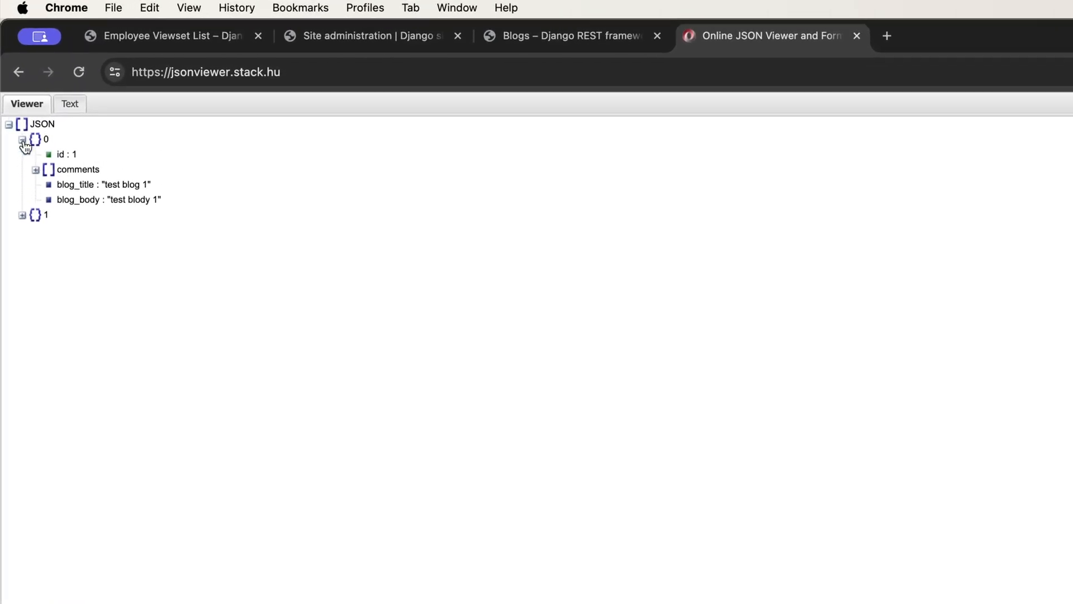
{"action": "left_click", "coordinate": [22, 140]}
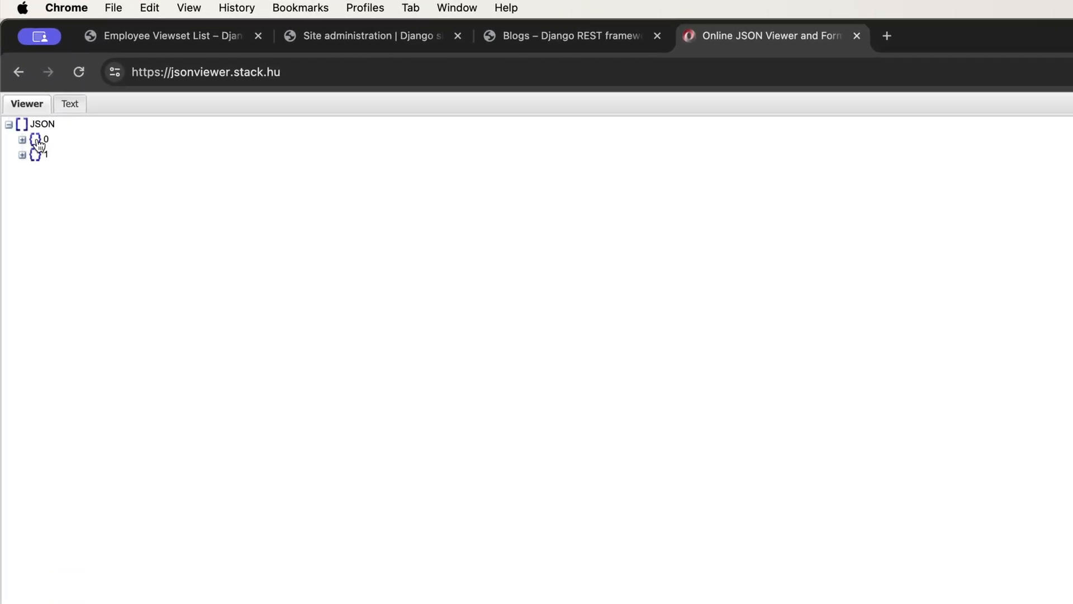
{"action": "left_click", "coordinate": [22, 155]}
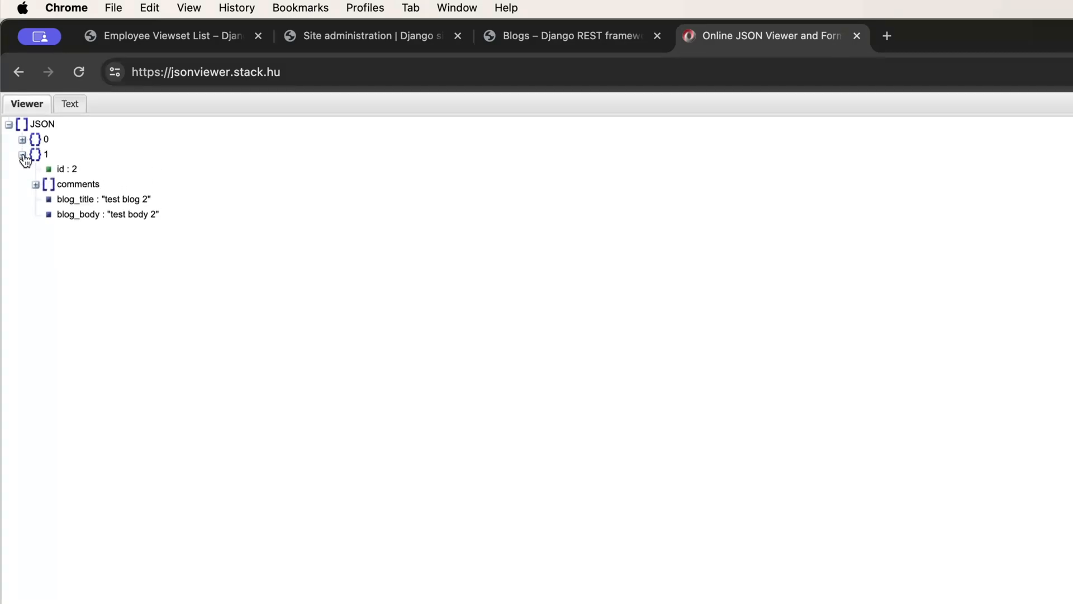
{"action": "left_click", "coordinate": [23, 156]}
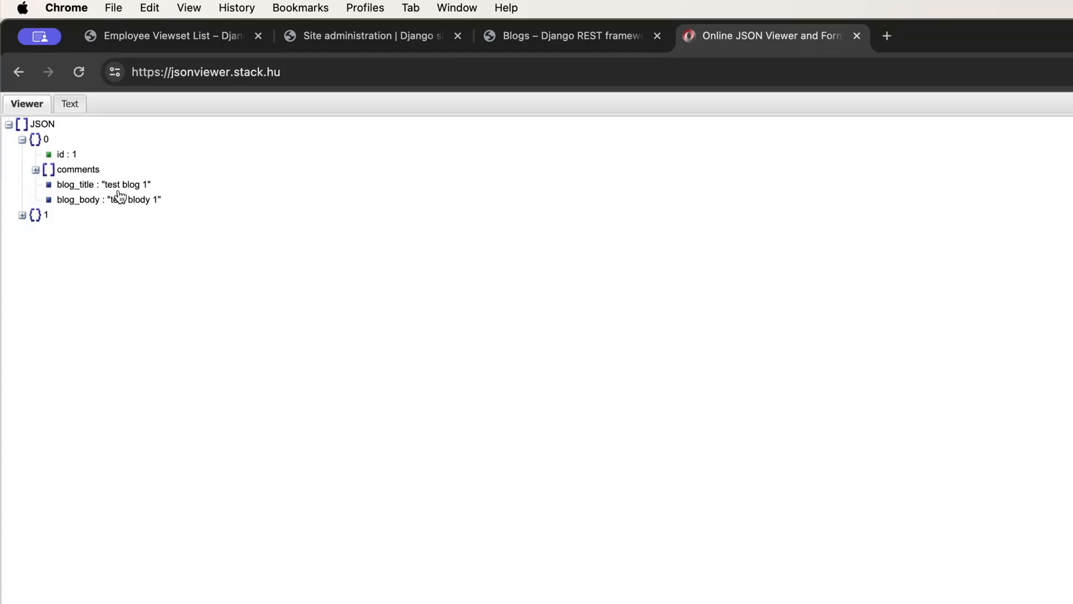
- Expand both blogs' comment lists and open comment 0 showing id 1, 'test comment 1', blog 1
{"action": "left_click", "coordinate": [36, 169]}
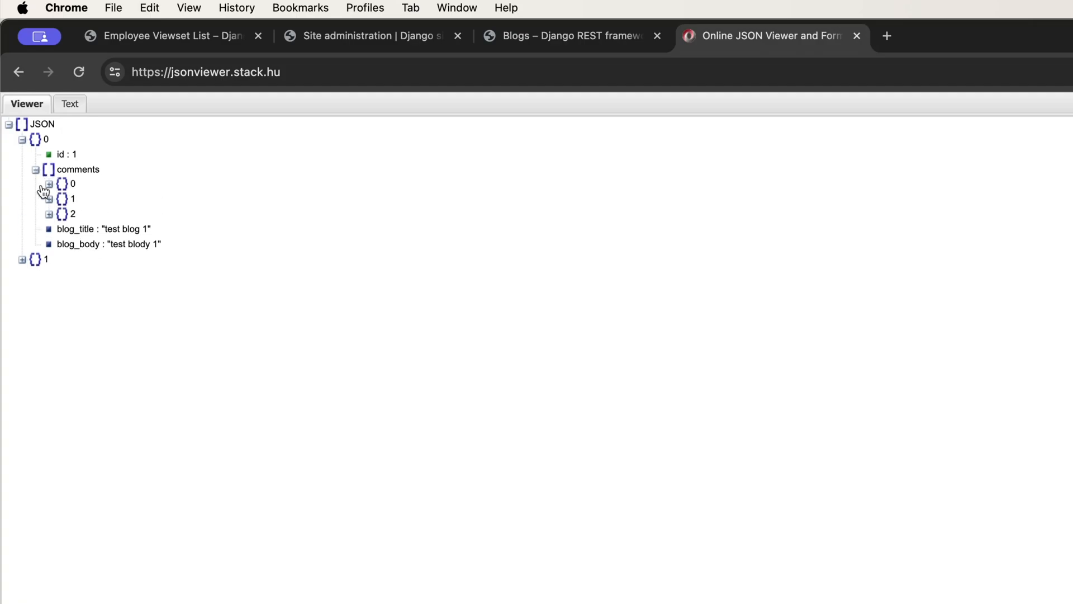
{"action": "left_click", "coordinate": [31, 169]}
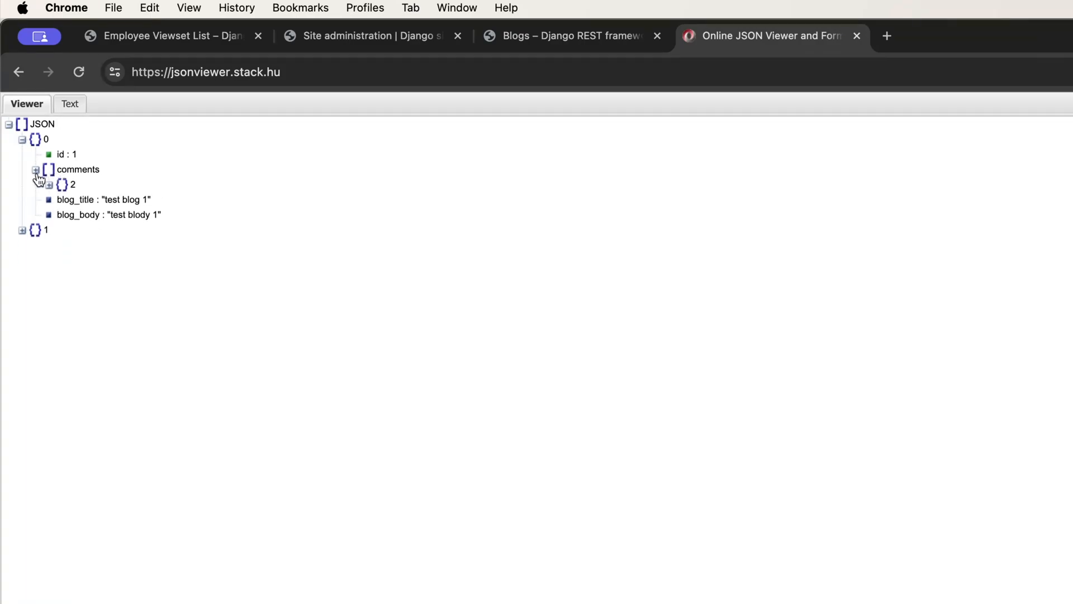
{"action": "left_click", "coordinate": [36, 169]}
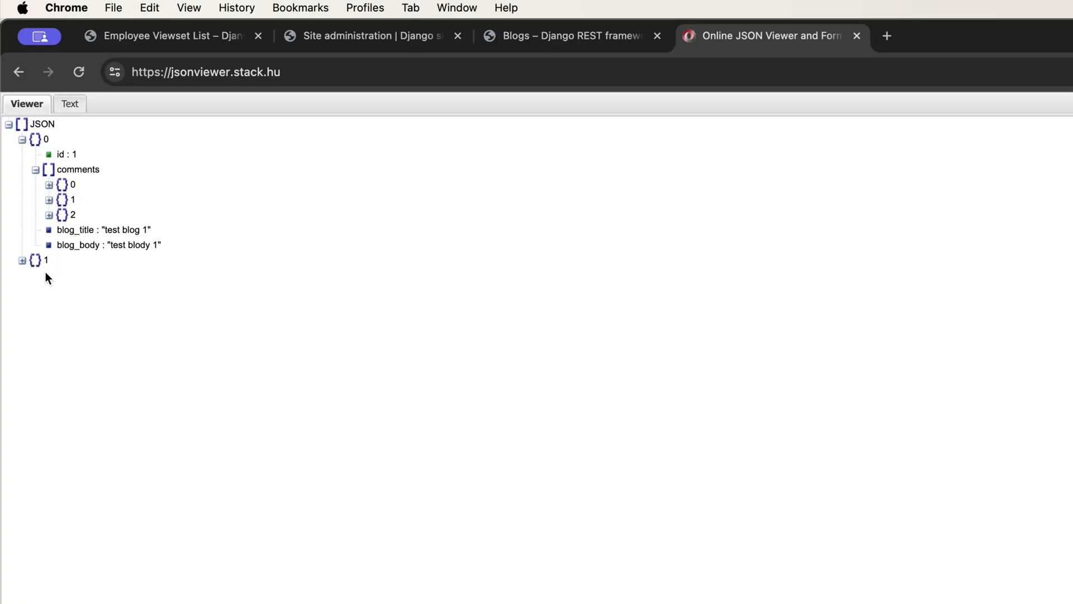
{"action": "left_click", "coordinate": [21, 260]}
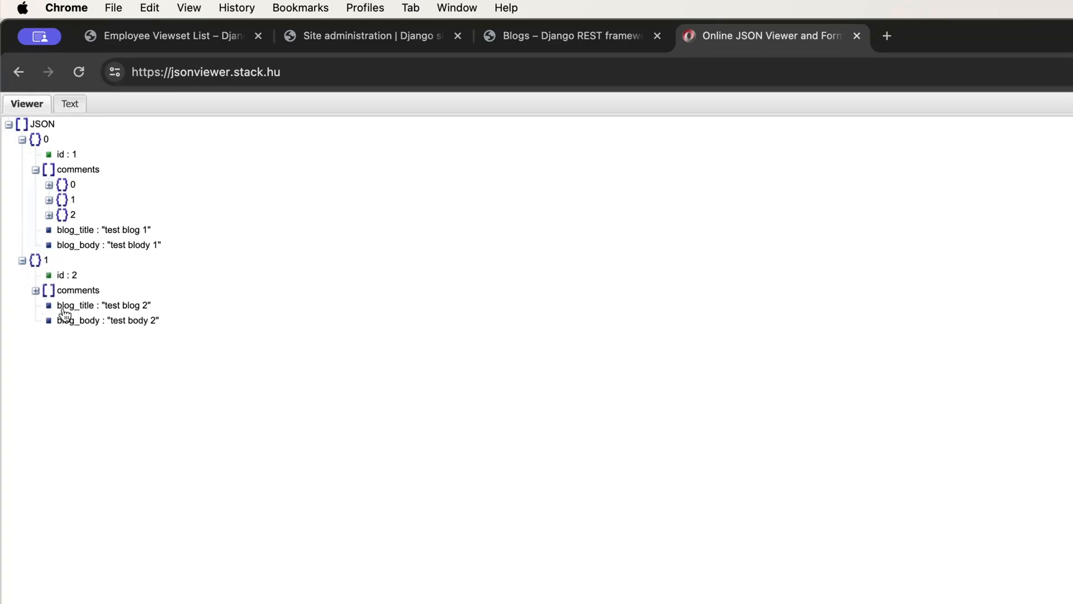
{"action": "left_click", "coordinate": [35, 290]}
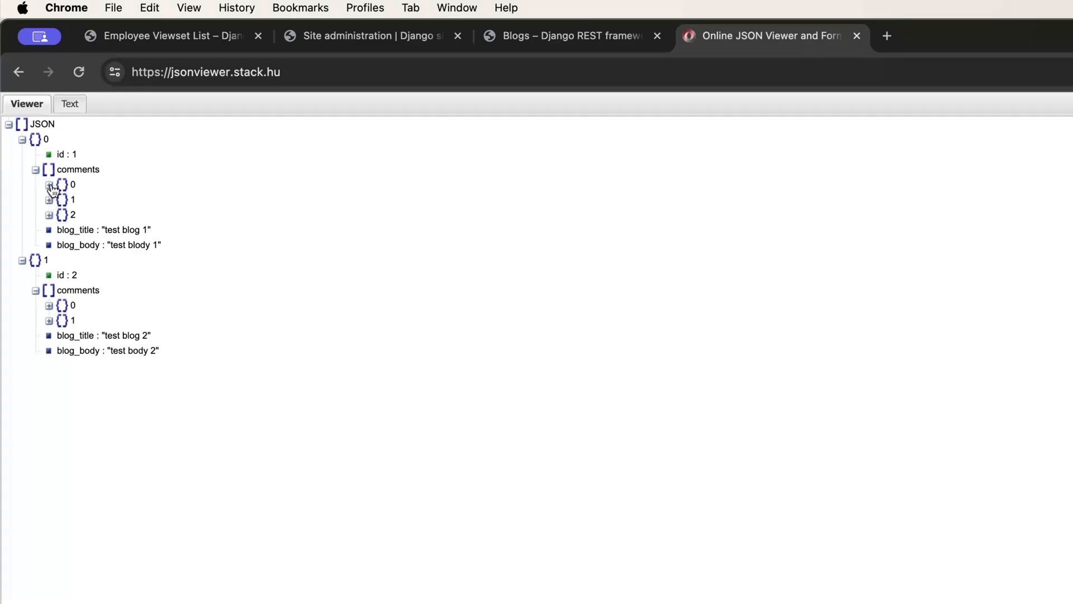
{"action": "left_click", "coordinate": [49, 184]}
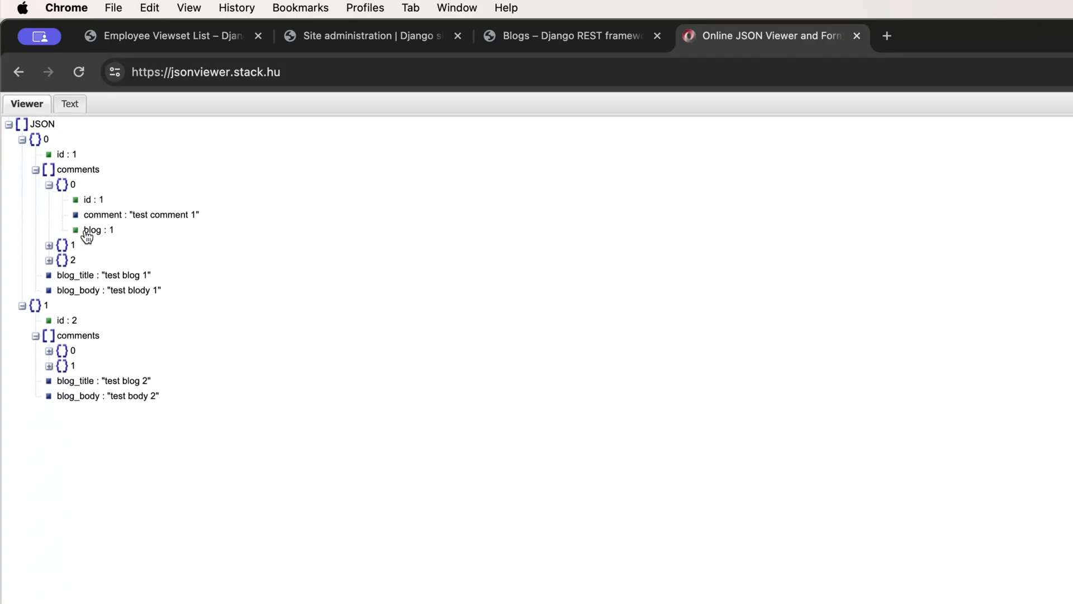
{"action": "mouse_move", "coordinate": [88, 246]}
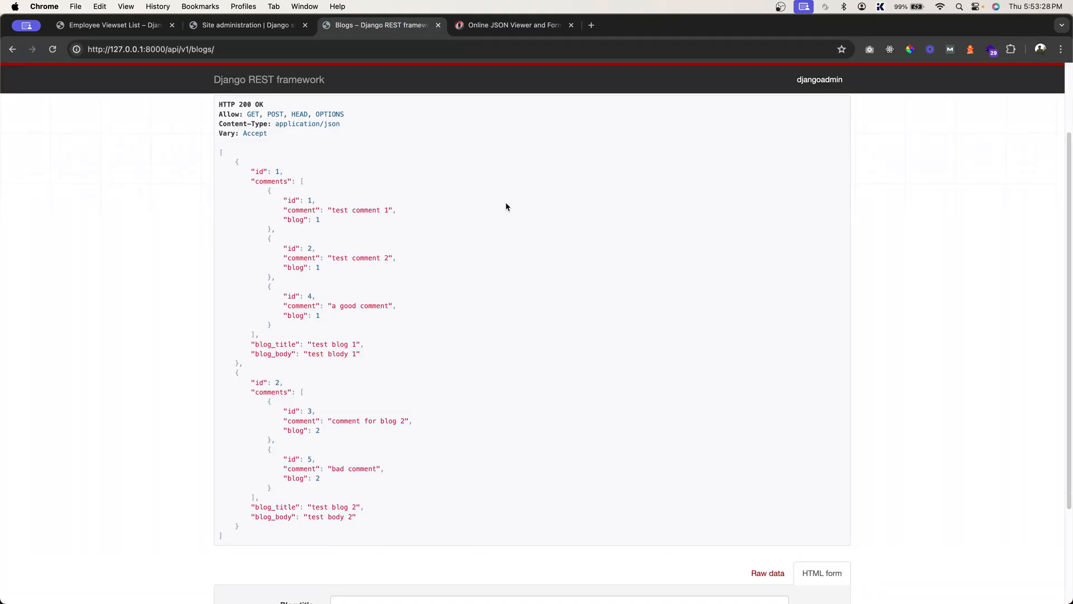
{"action": "mouse_move", "coordinate": [665, 348]}
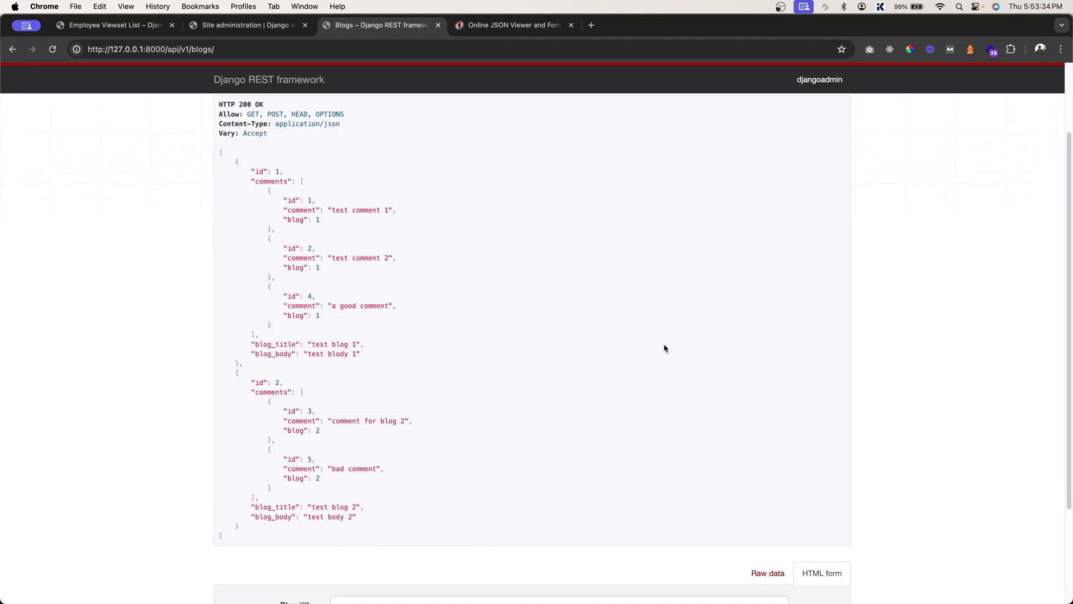